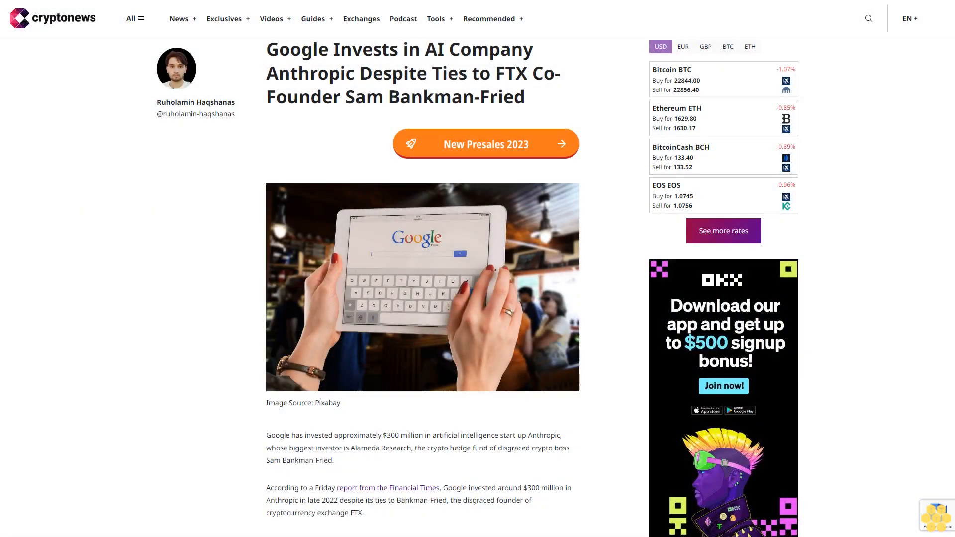
scroll(down, 3)
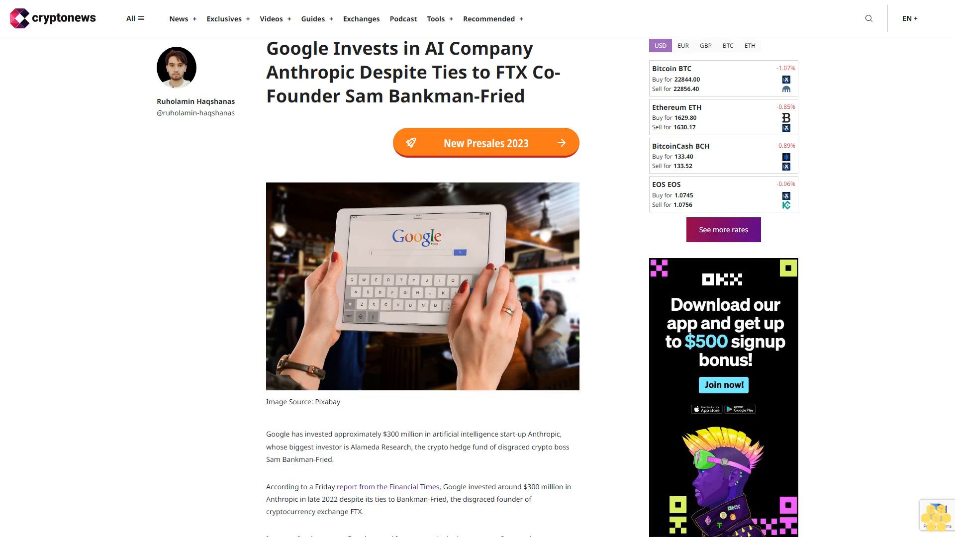
scroll(down, 3)
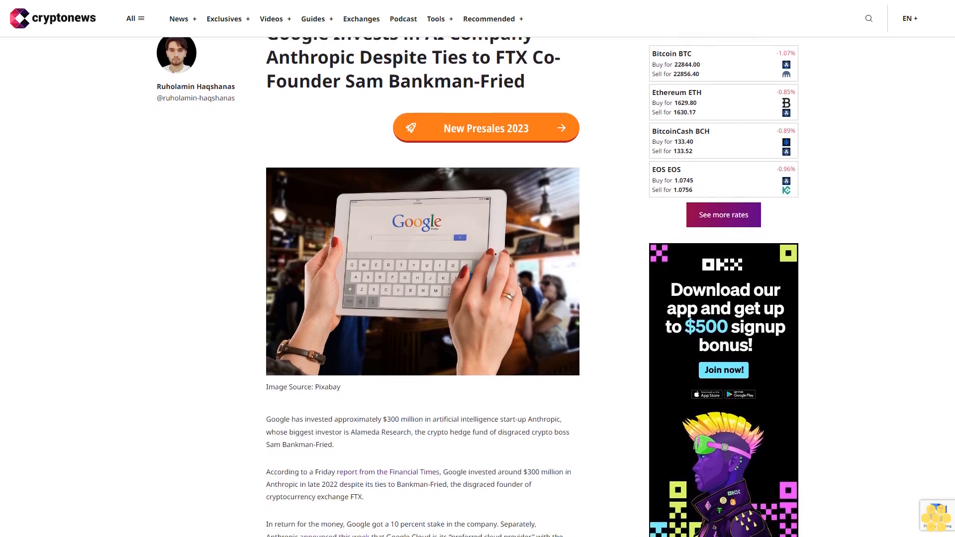
scroll(down, 3)
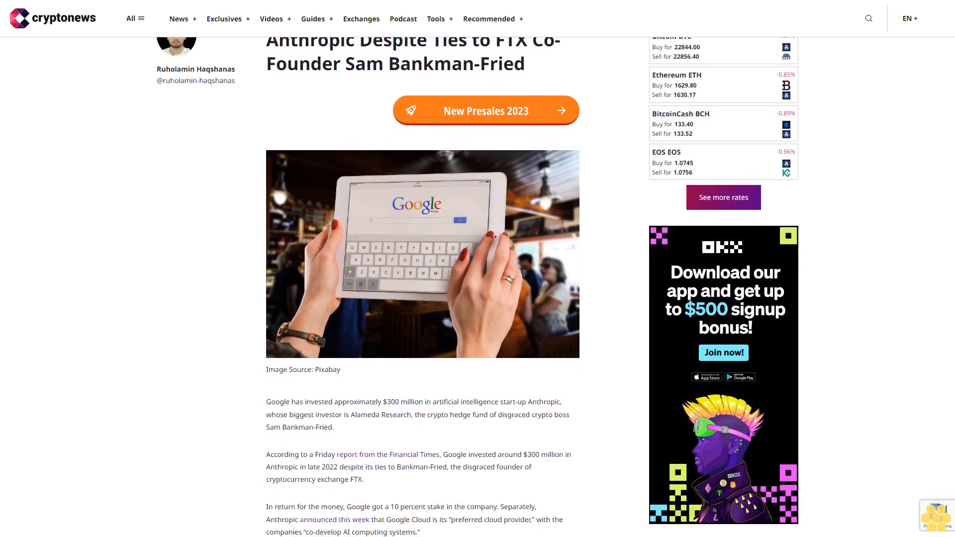
scroll(down, 3)
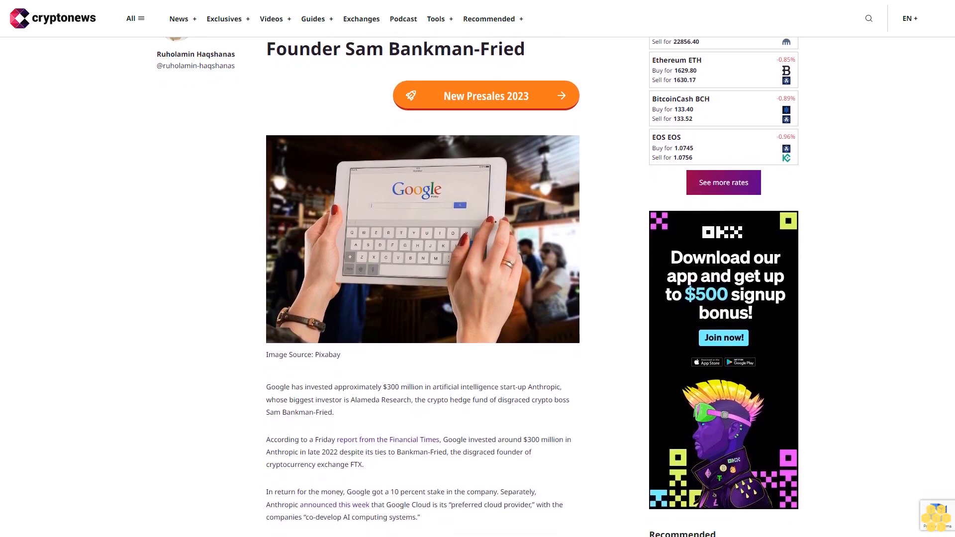
scroll(down, 3)
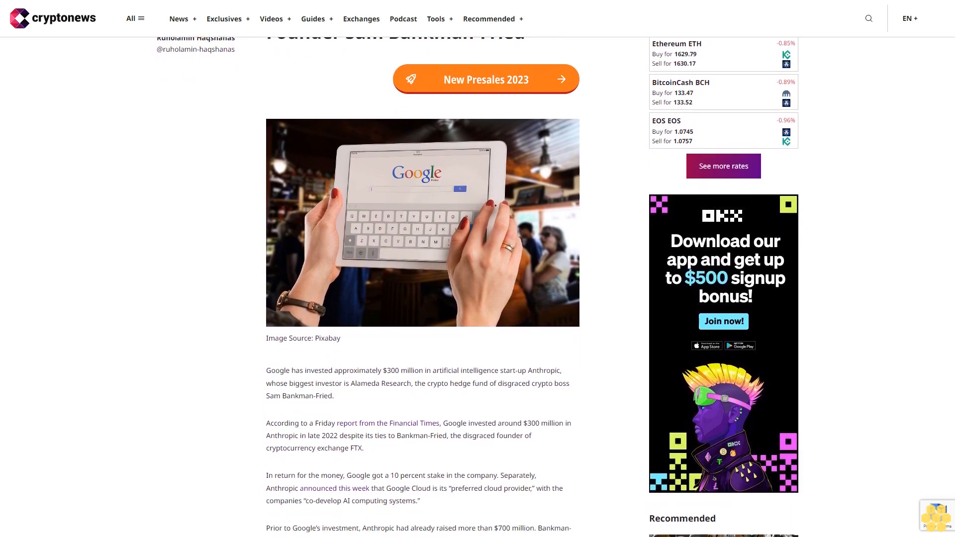
scroll(down, 3)
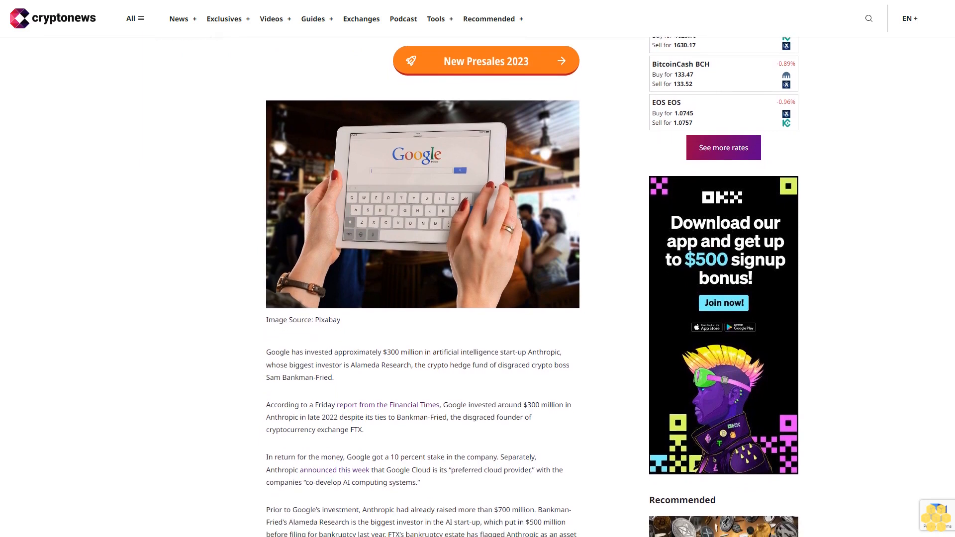
scroll(down, 3)
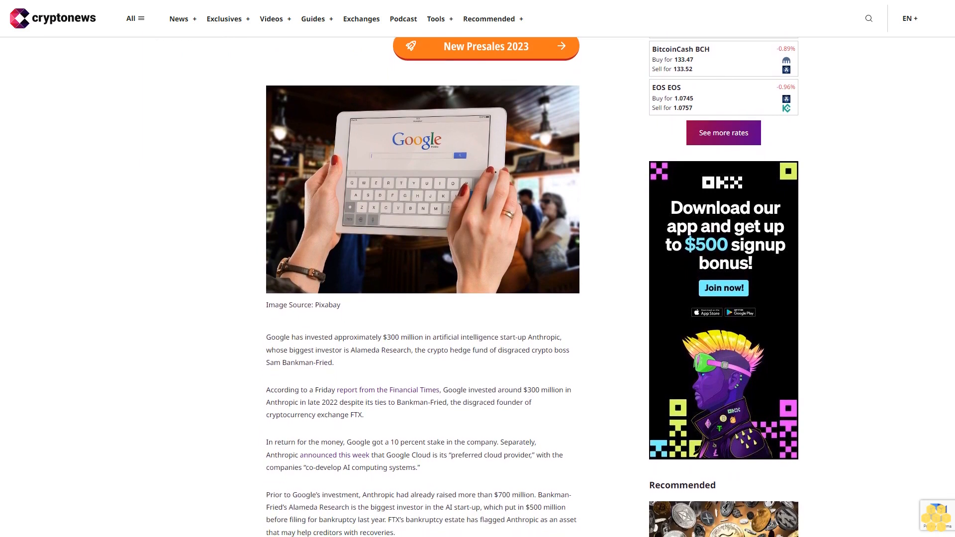
scroll(down, 3)
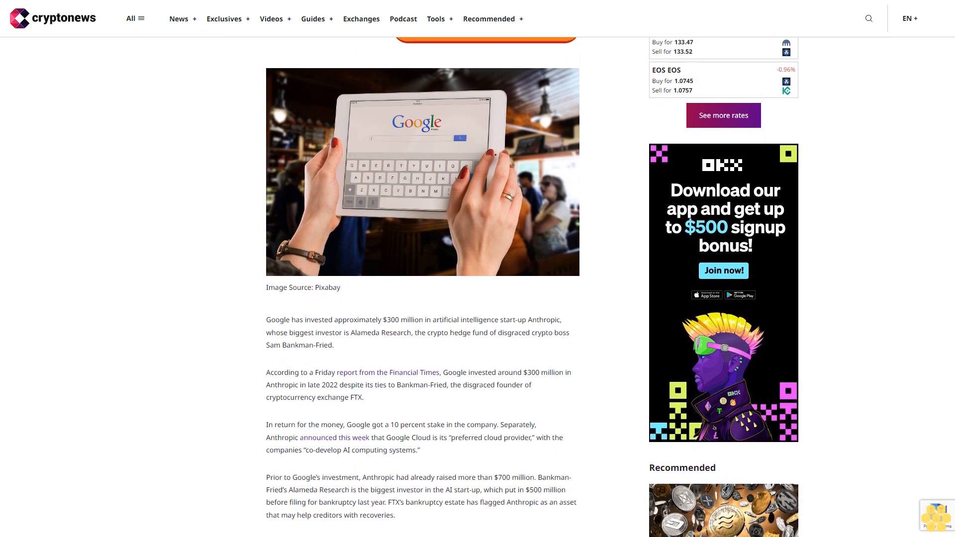
scroll(down, 3)
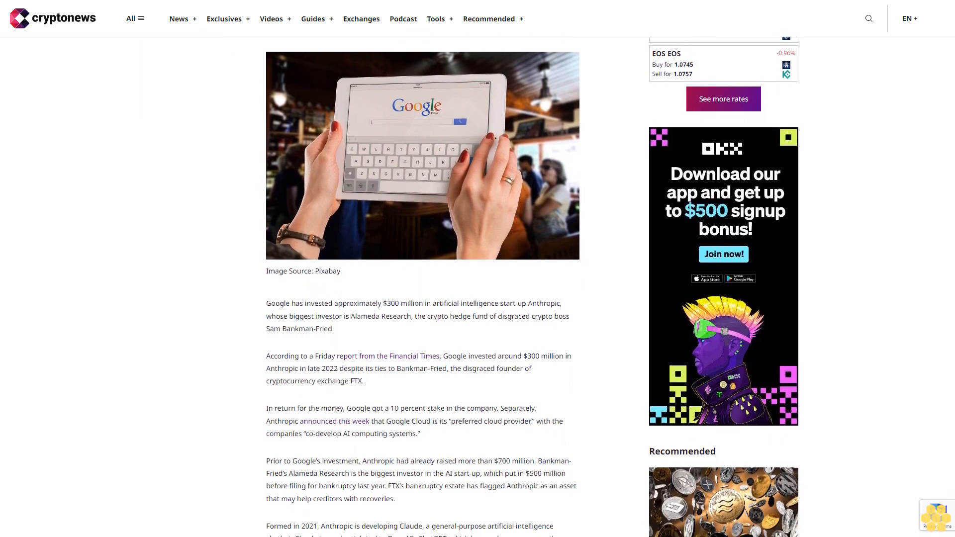
scroll(down, 3)
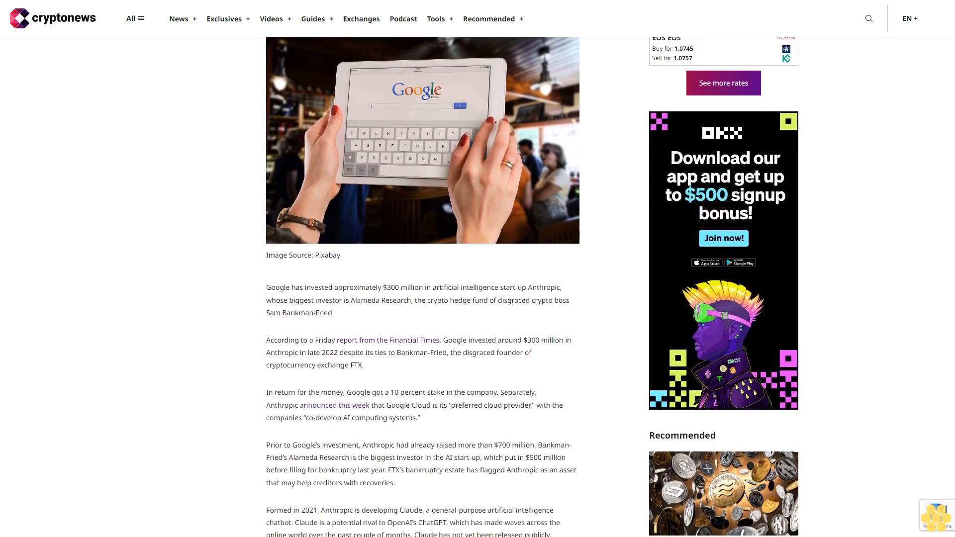
scroll(down, 3)
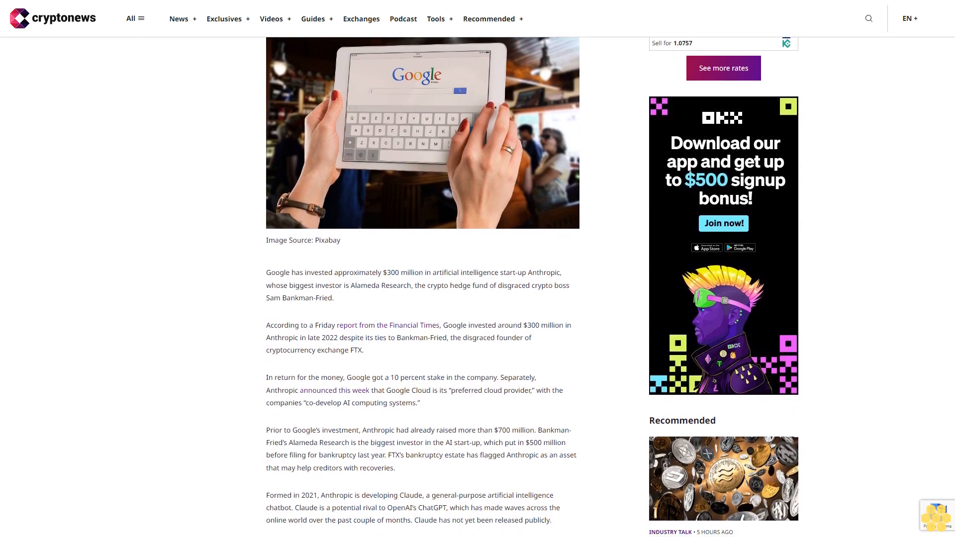
scroll(down, 3)
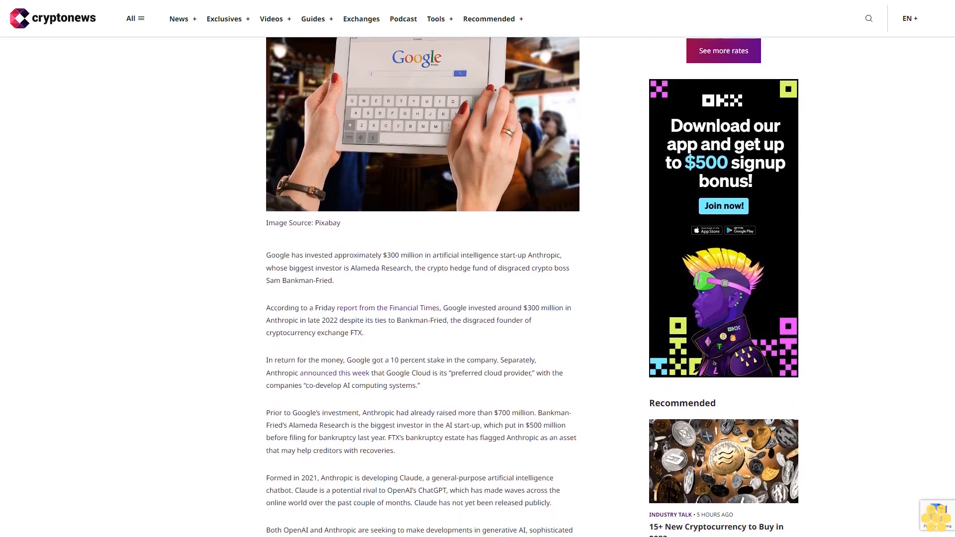
scroll(down, 3)
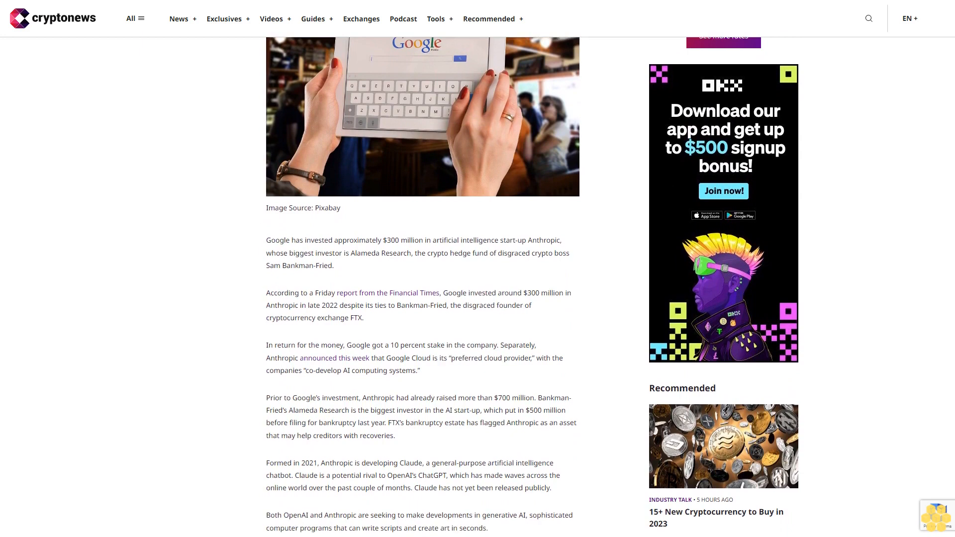
scroll(down, 3)
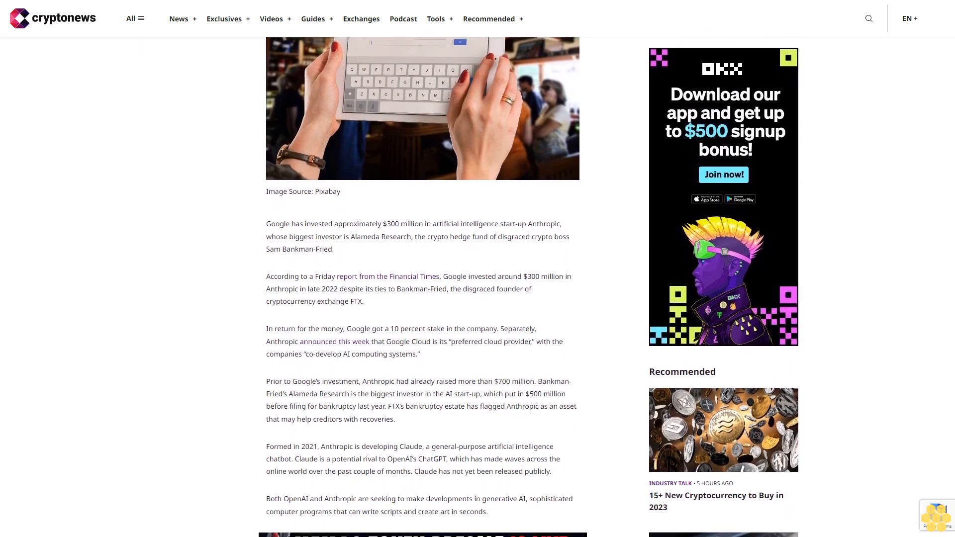
scroll(down, 3)
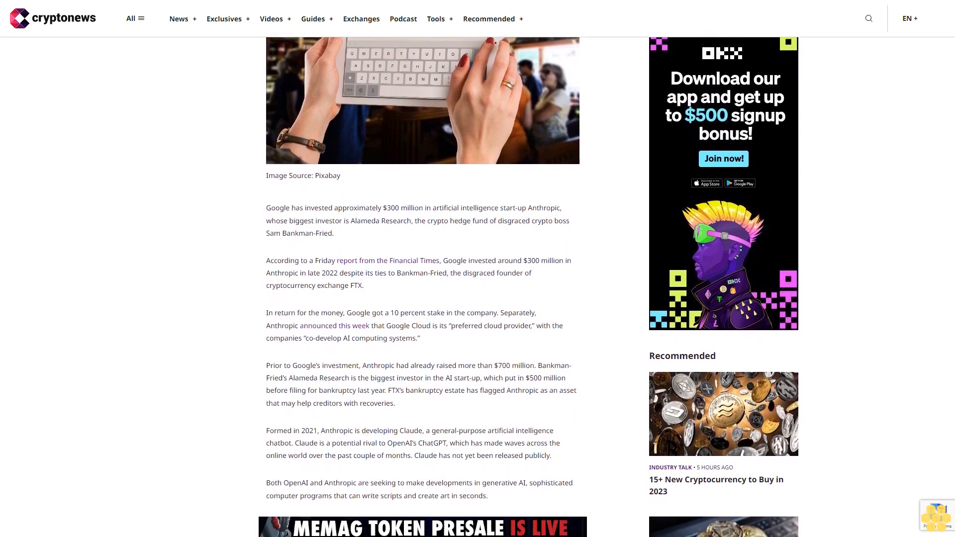
scroll(down, 3)
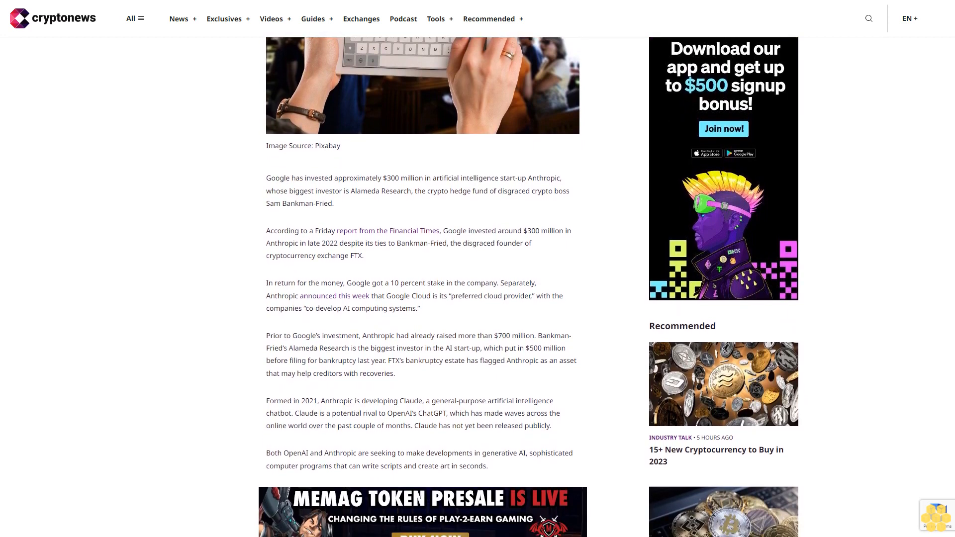
scroll(down, 3)
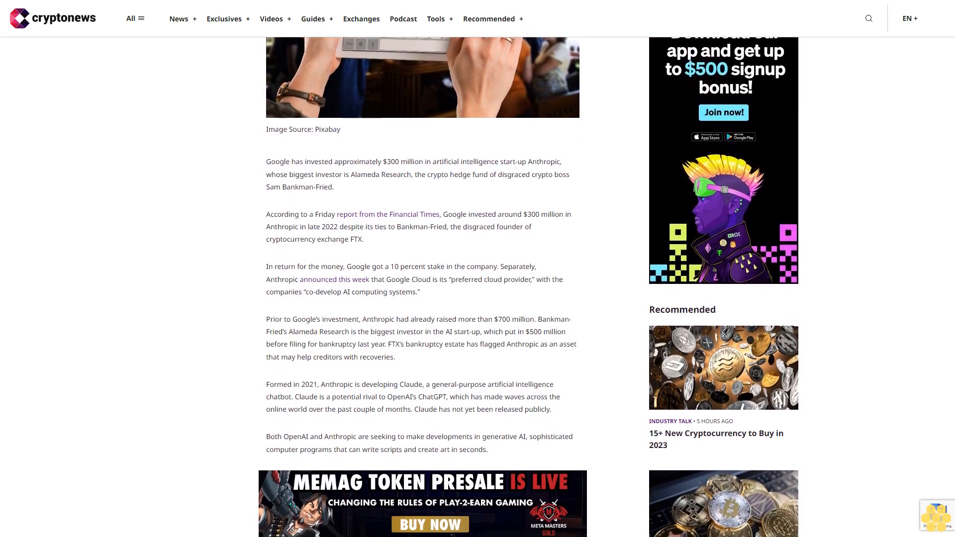
scroll(down, 3)
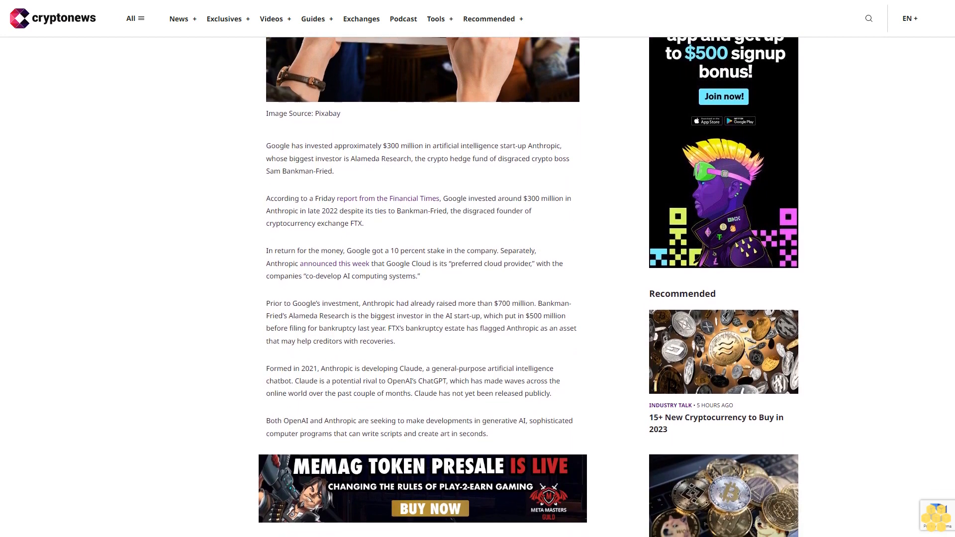
scroll(down, 3)
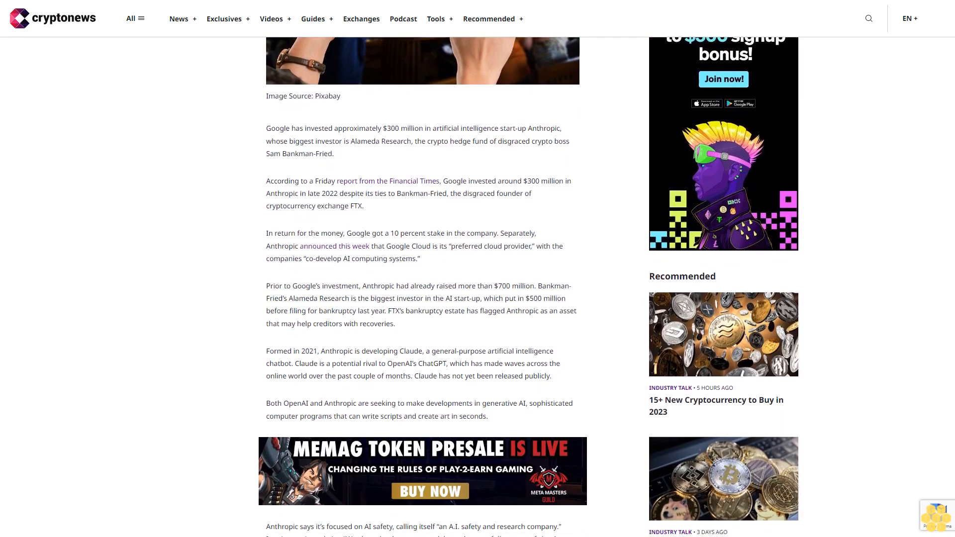
scroll(down, 3)
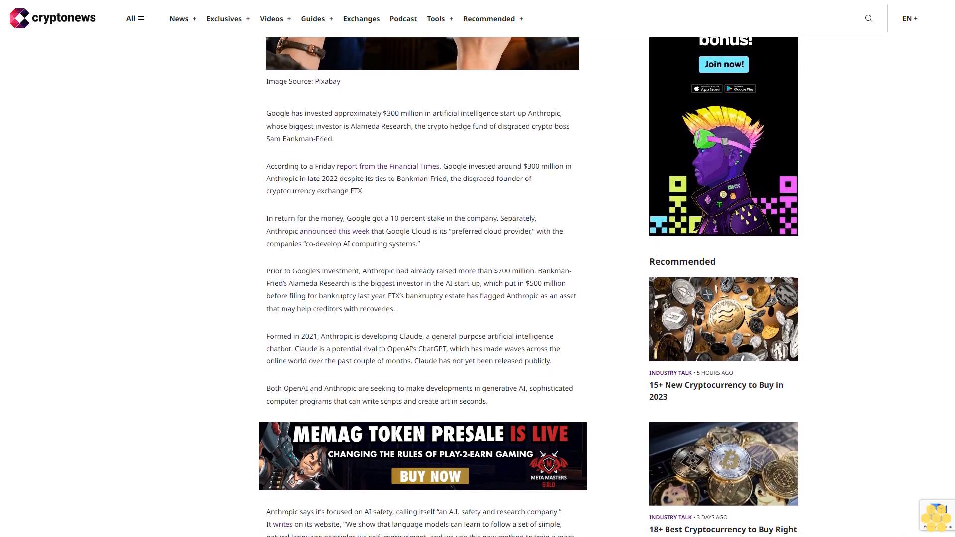
scroll(down, 3)
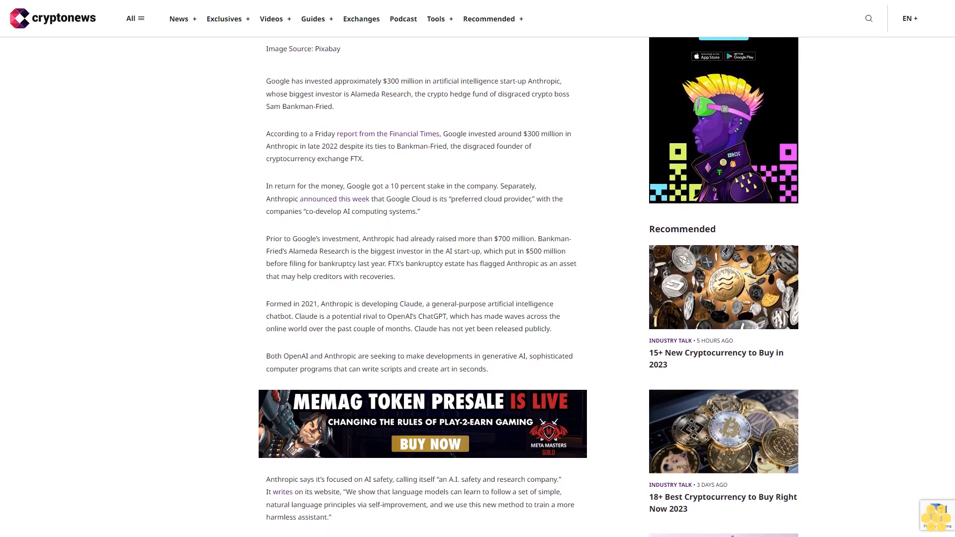
scroll(down, 3)
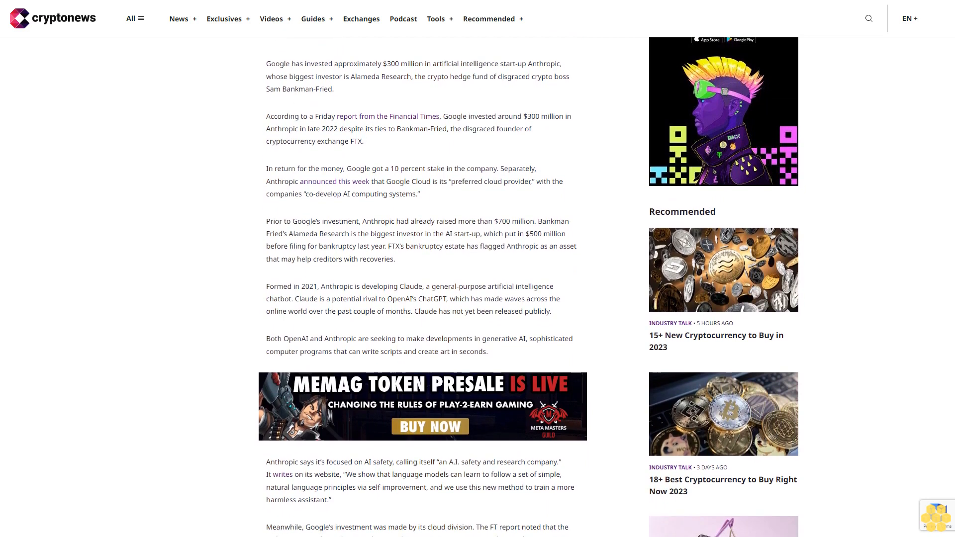
scroll(down, 3)
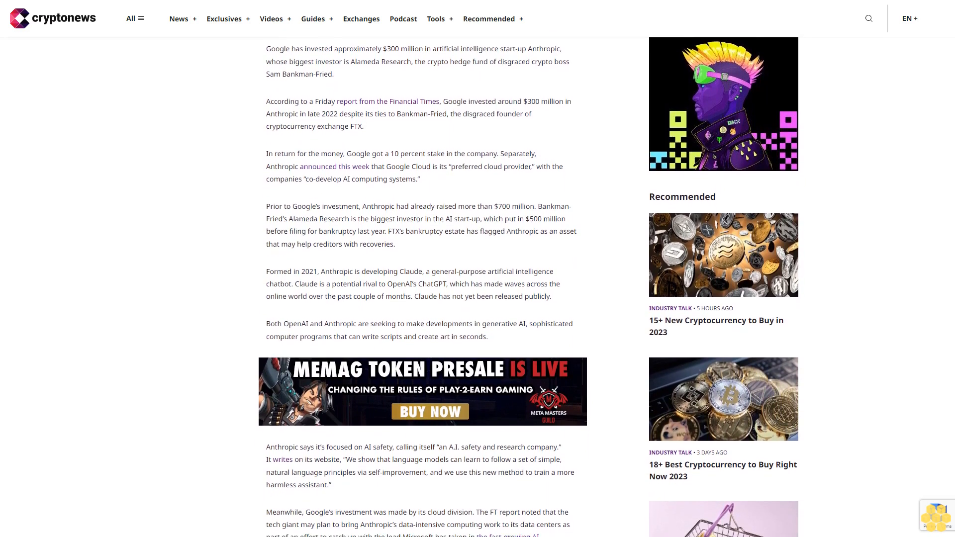
scroll(down, 3)
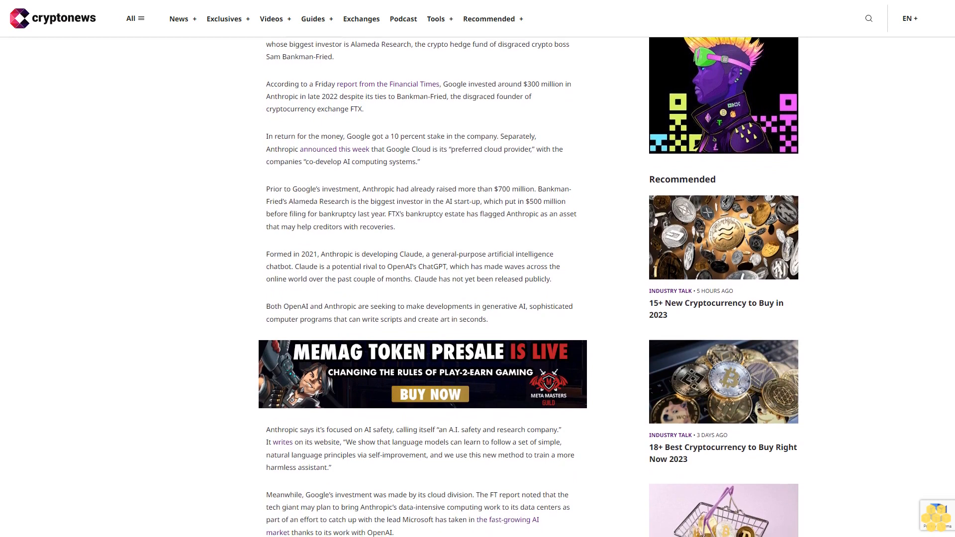
scroll(down, 3)
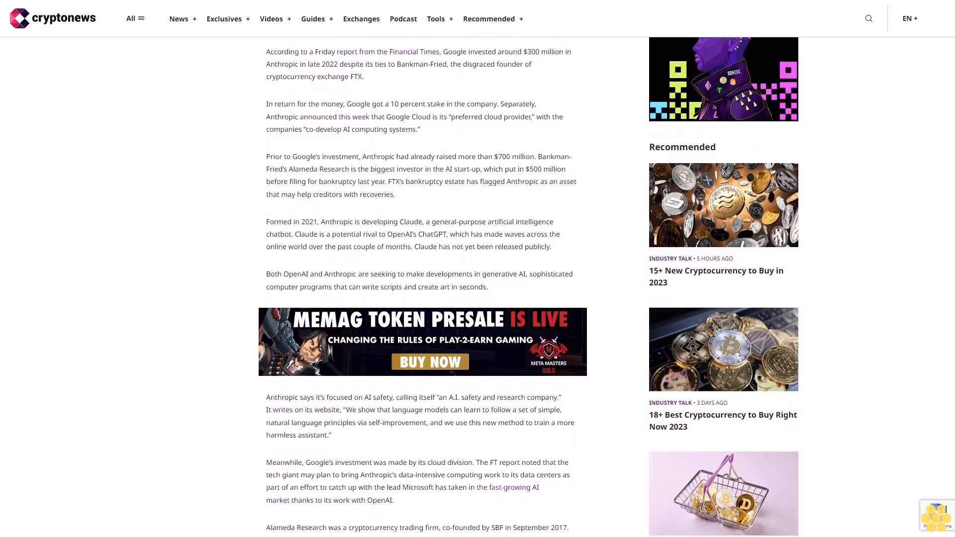
scroll(down, 3)
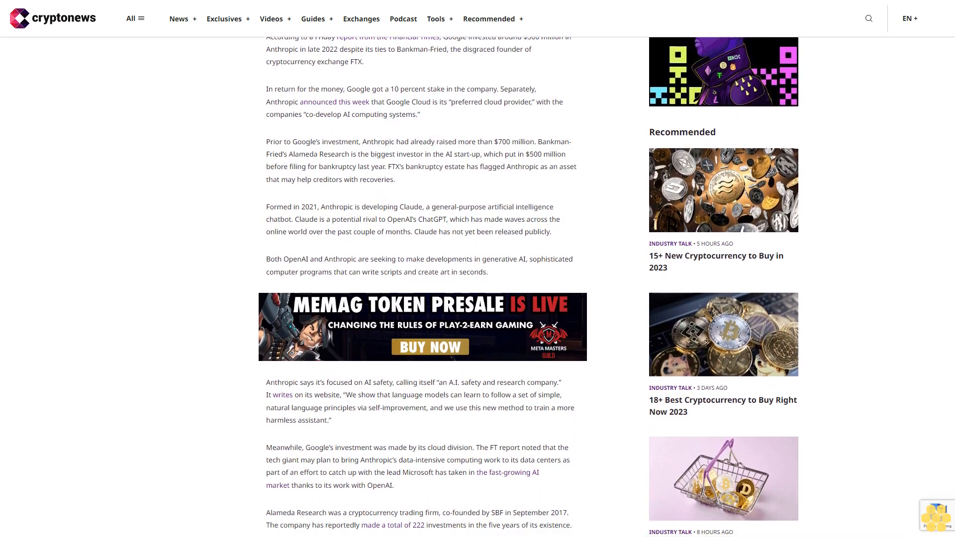
scroll(down, 3)
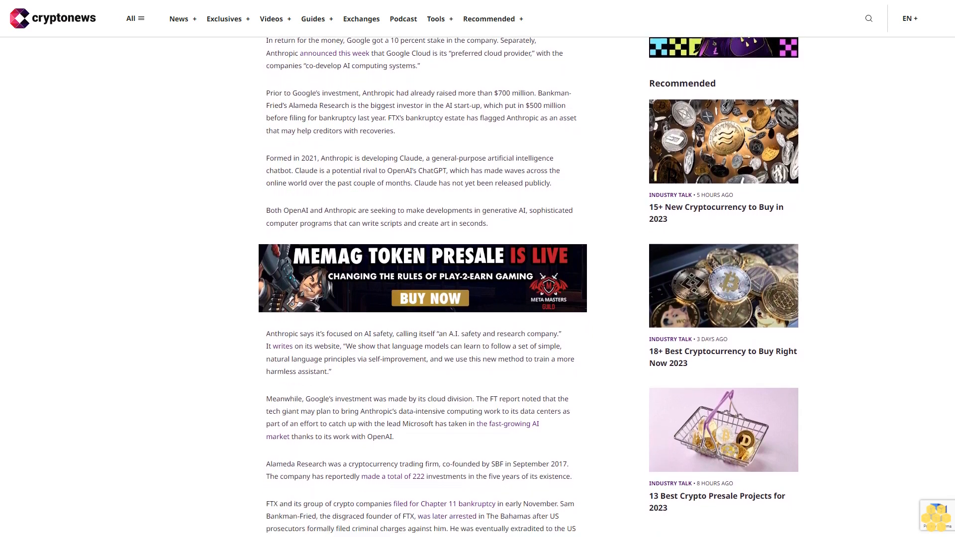
scroll(down, 3)
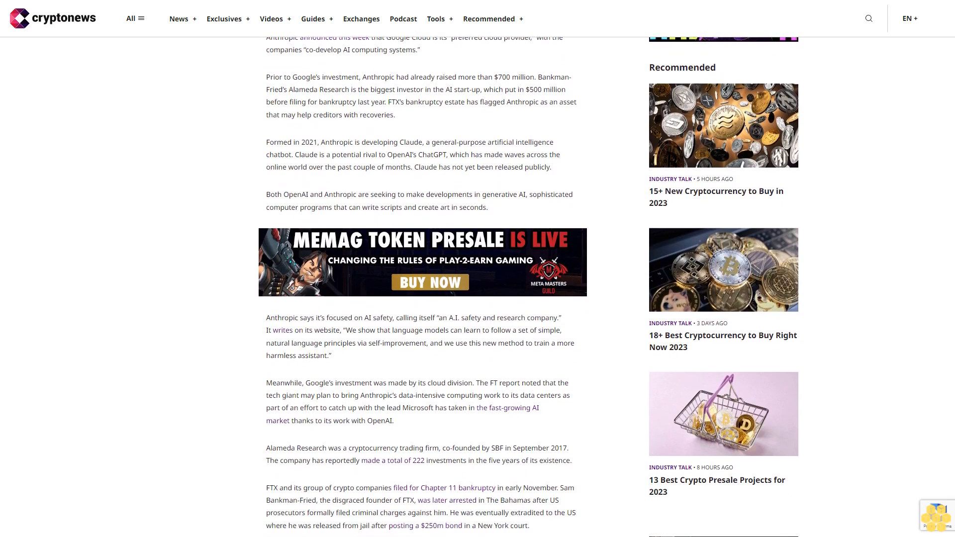
scroll(down, 3)
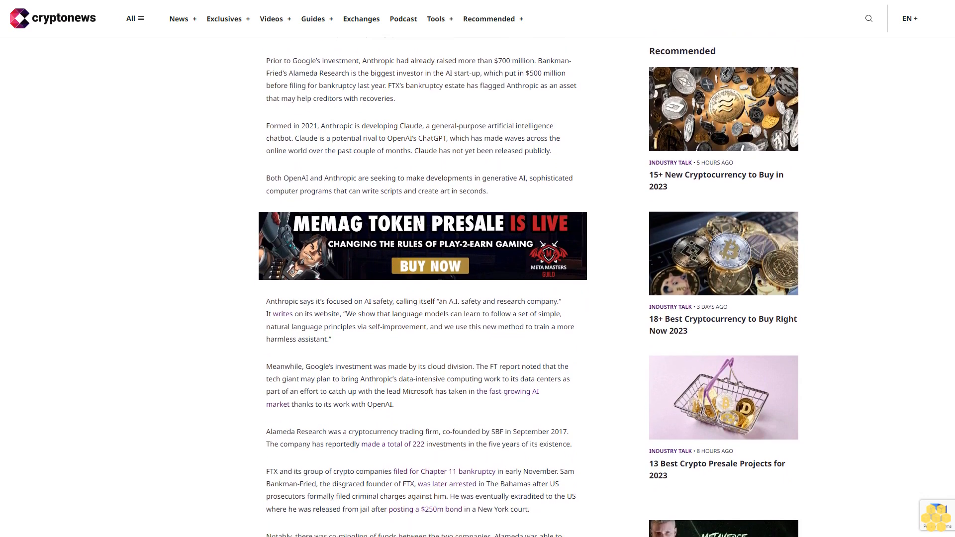
scroll(down, 3)
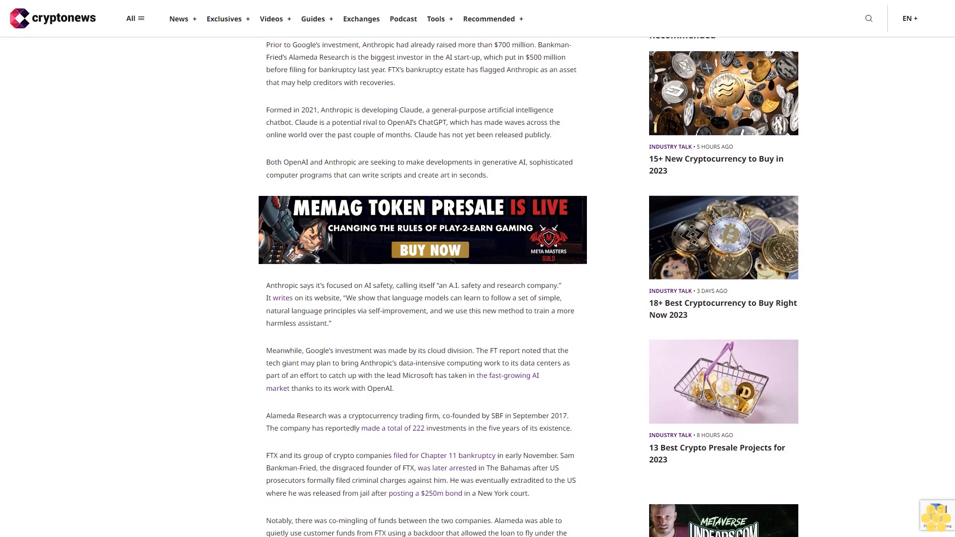
scroll(down, 3)
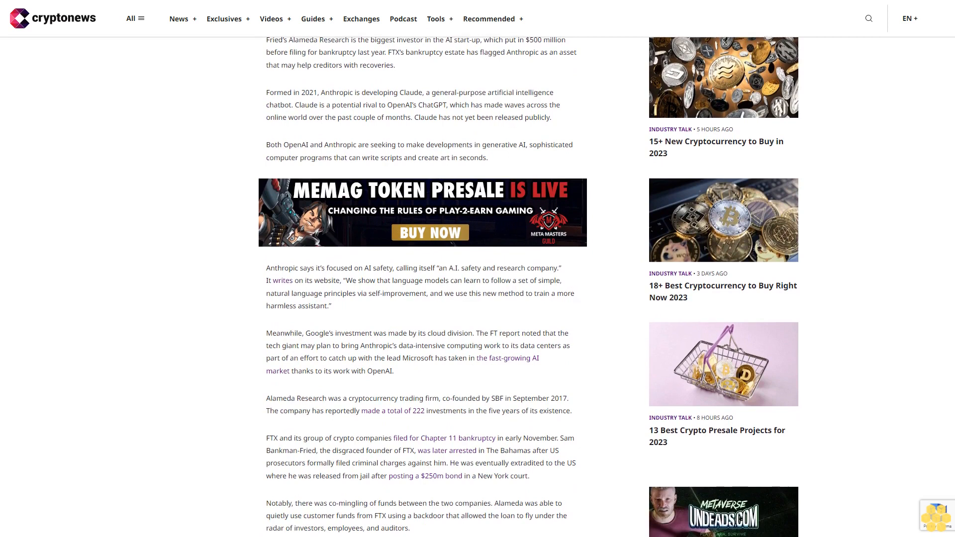
scroll(down, 3)
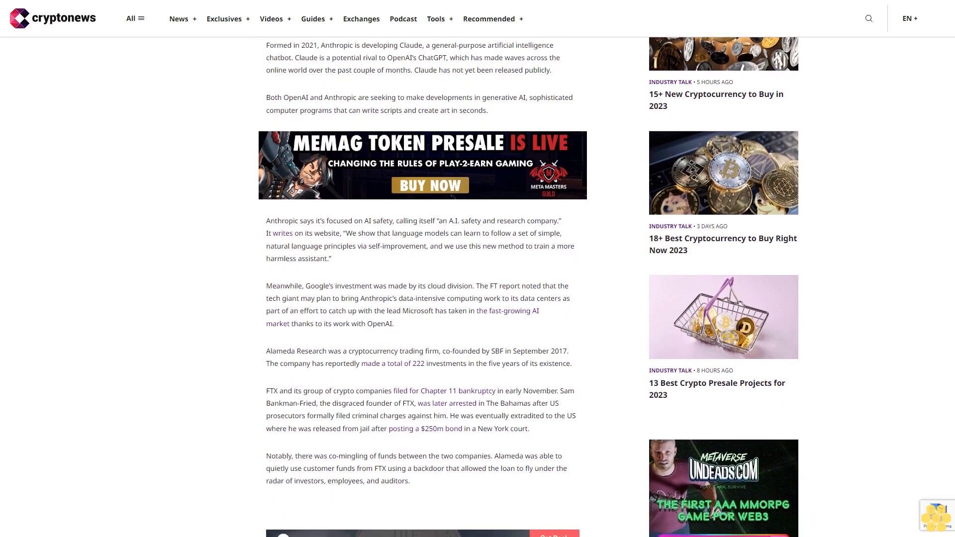
scroll(down, 3)
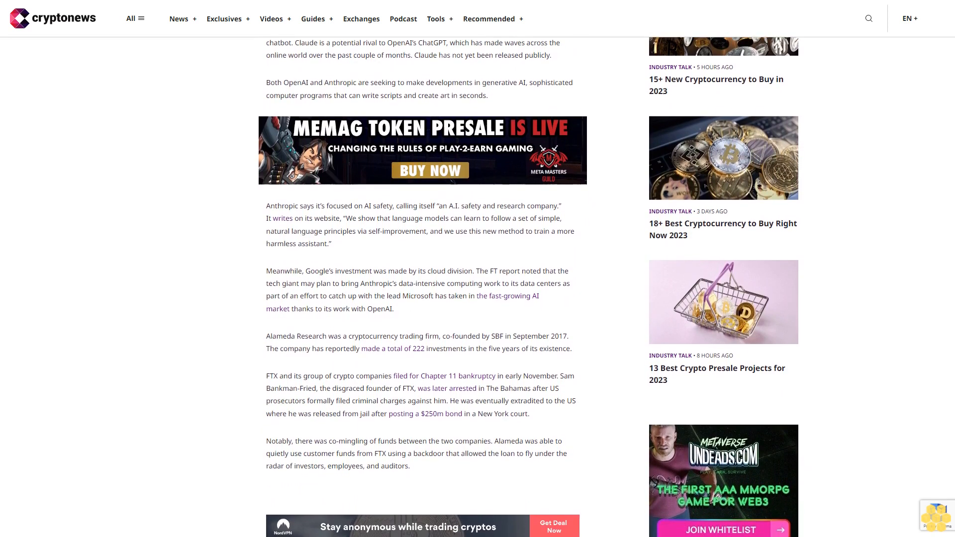
scroll(down, 3)
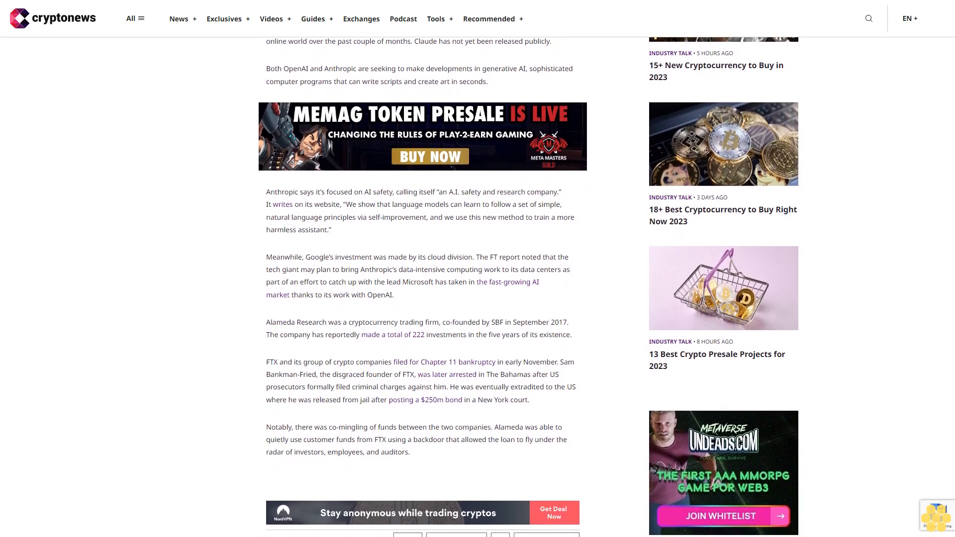